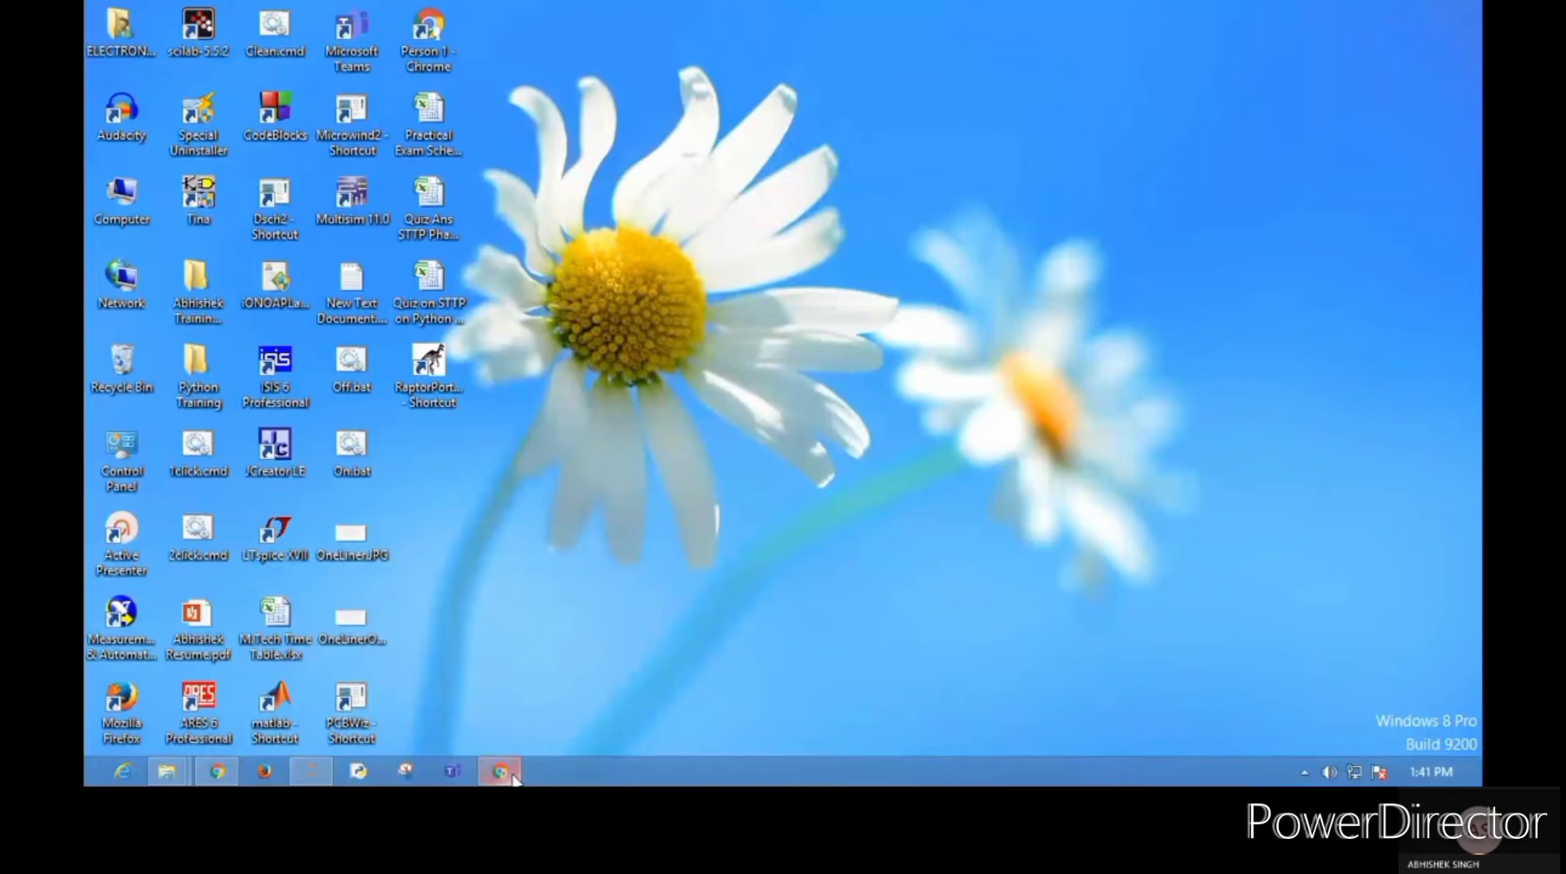
- Bring the Functions Part 4 notebook in Chrome to the front
{"action": "left_click", "coordinate": [498, 772]}
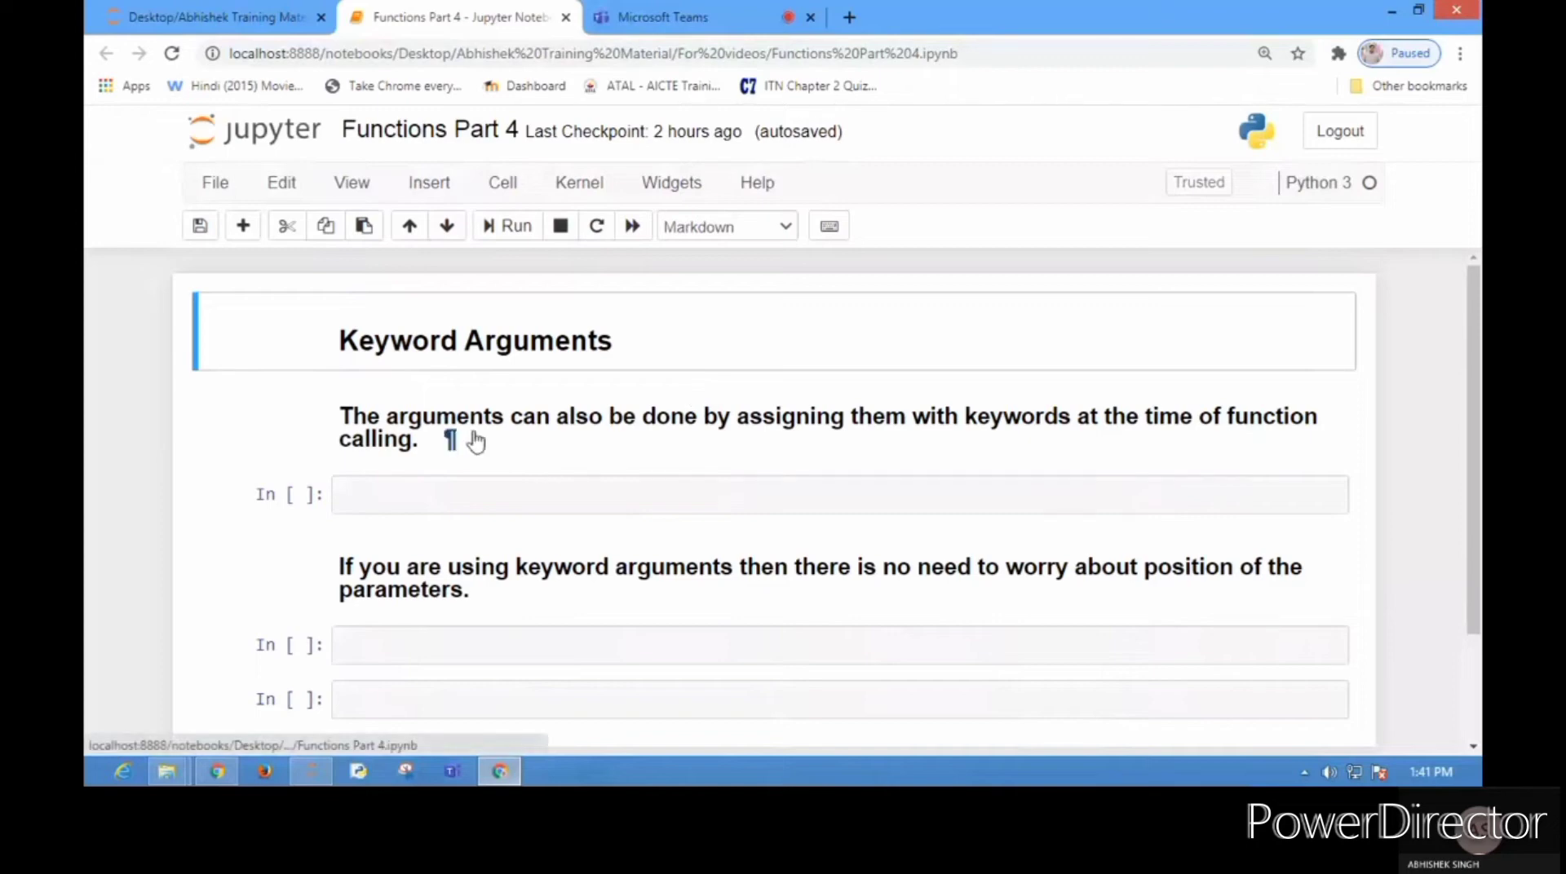
{"action": "mouse_move", "coordinate": [969, 445]}
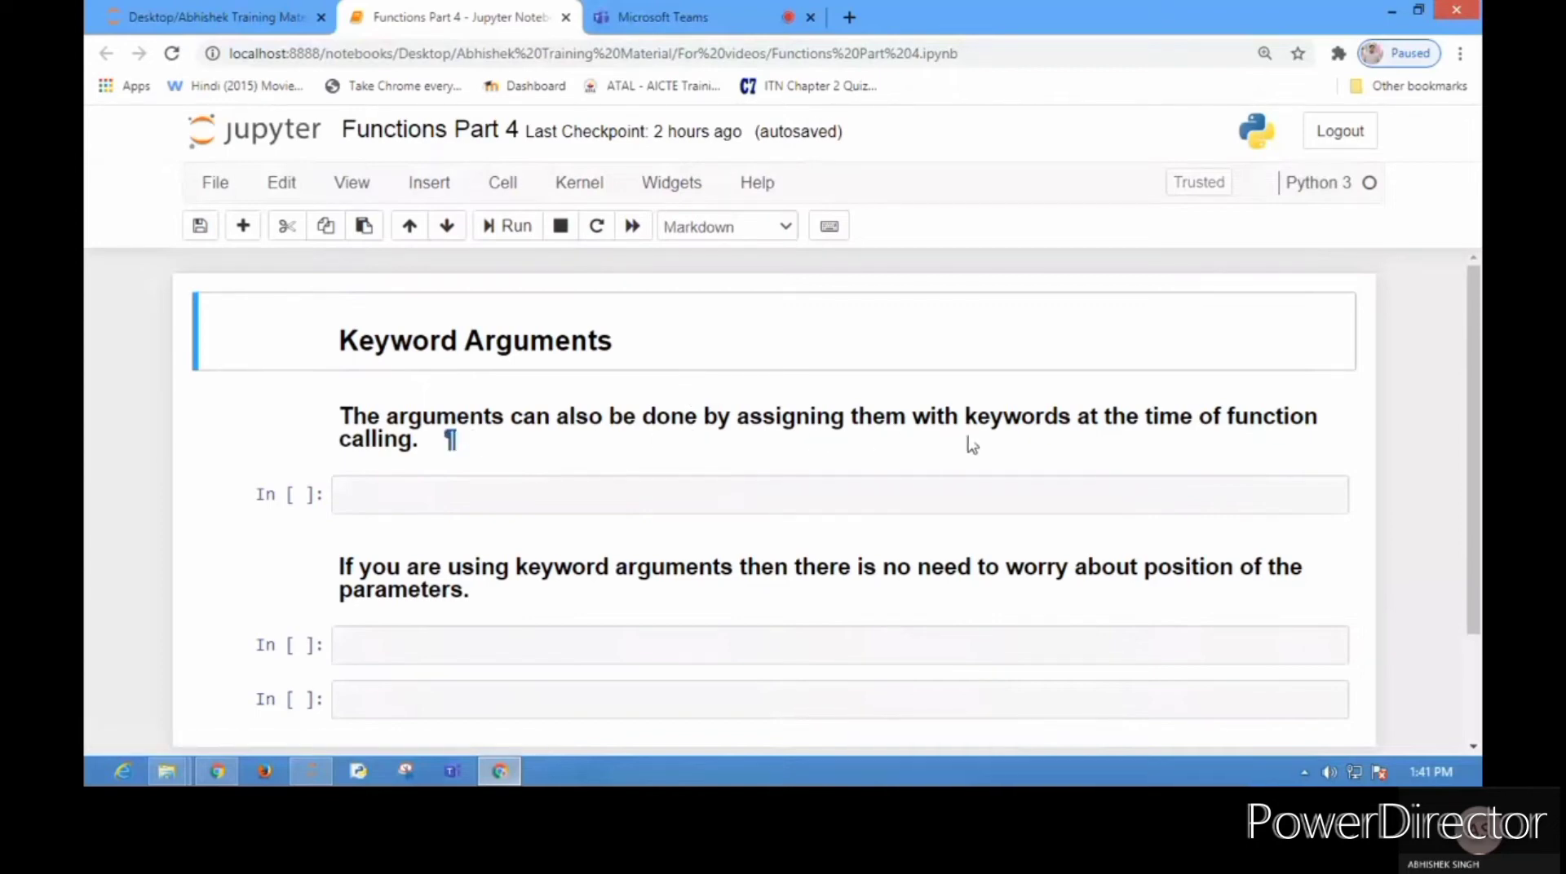
- Enter the first empty code cell to write add_func(a, b, d=7) with a keyword call
{"action": "left_click", "coordinate": [375, 496]}
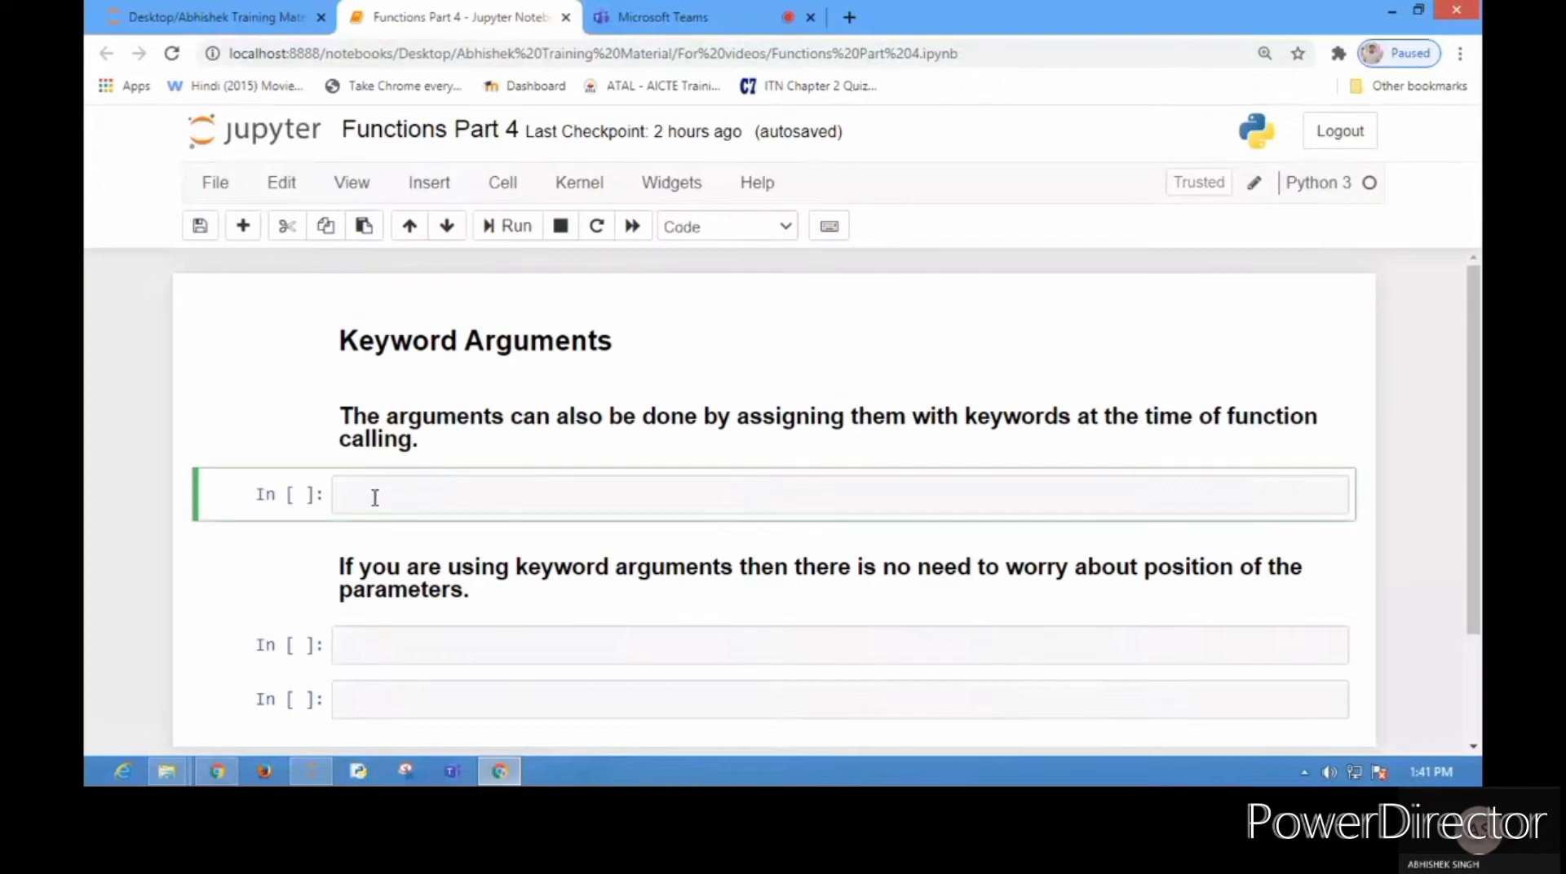
{"action": "left_click", "coordinate": [374, 496]}
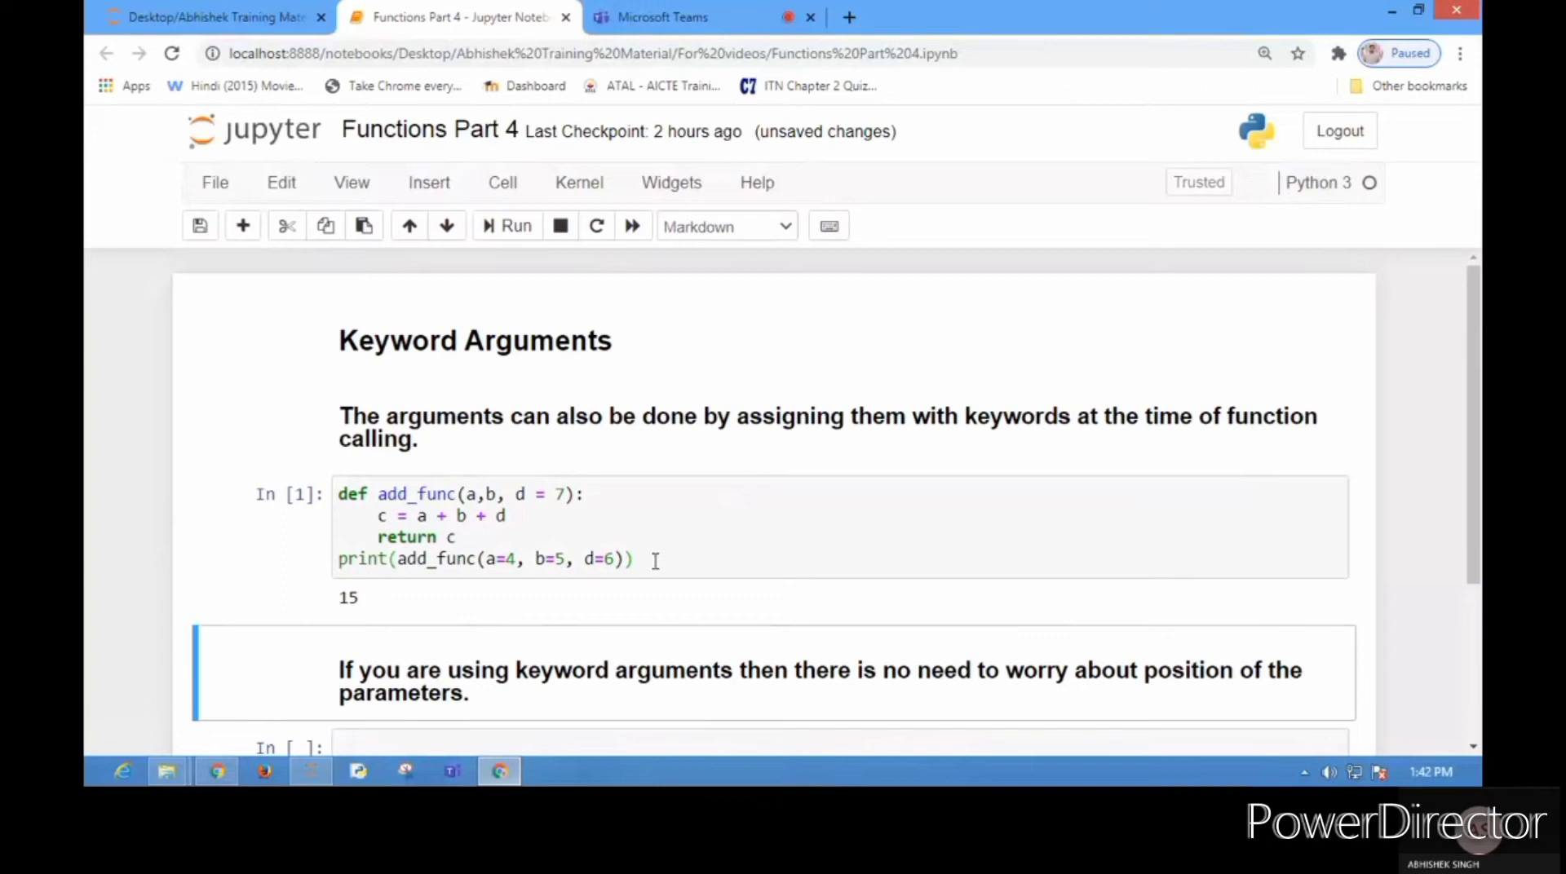
- Write a second cell calling add_func(b=5, d=6, a=4), which prints 15
{"action": "scroll", "scroll_direction": "down", "scroll_amount": 3}
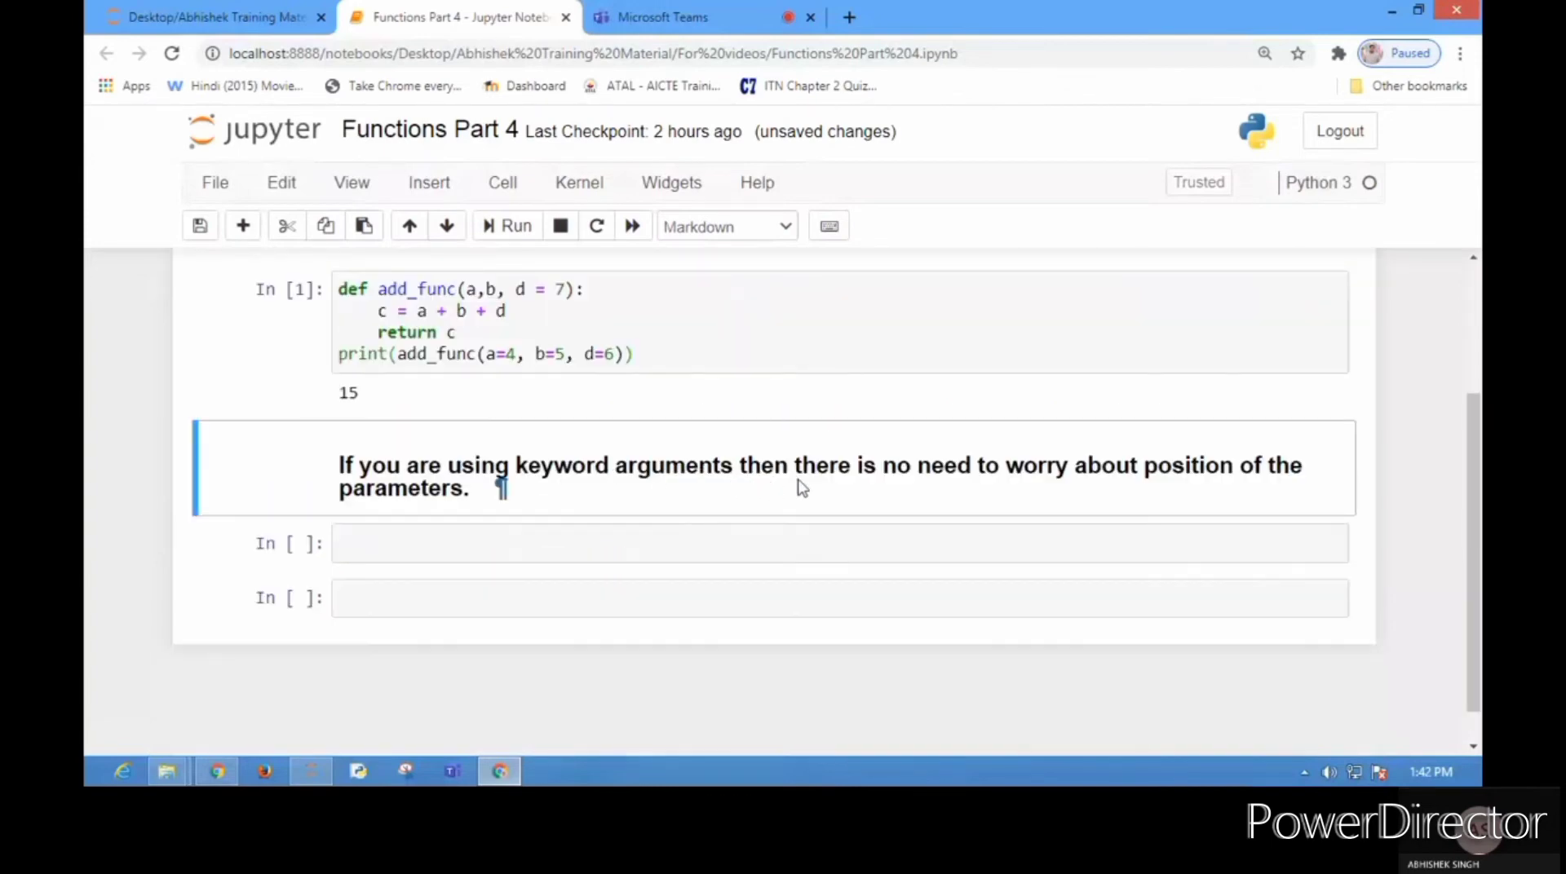
{"action": "mouse_move", "coordinate": [596, 503]}
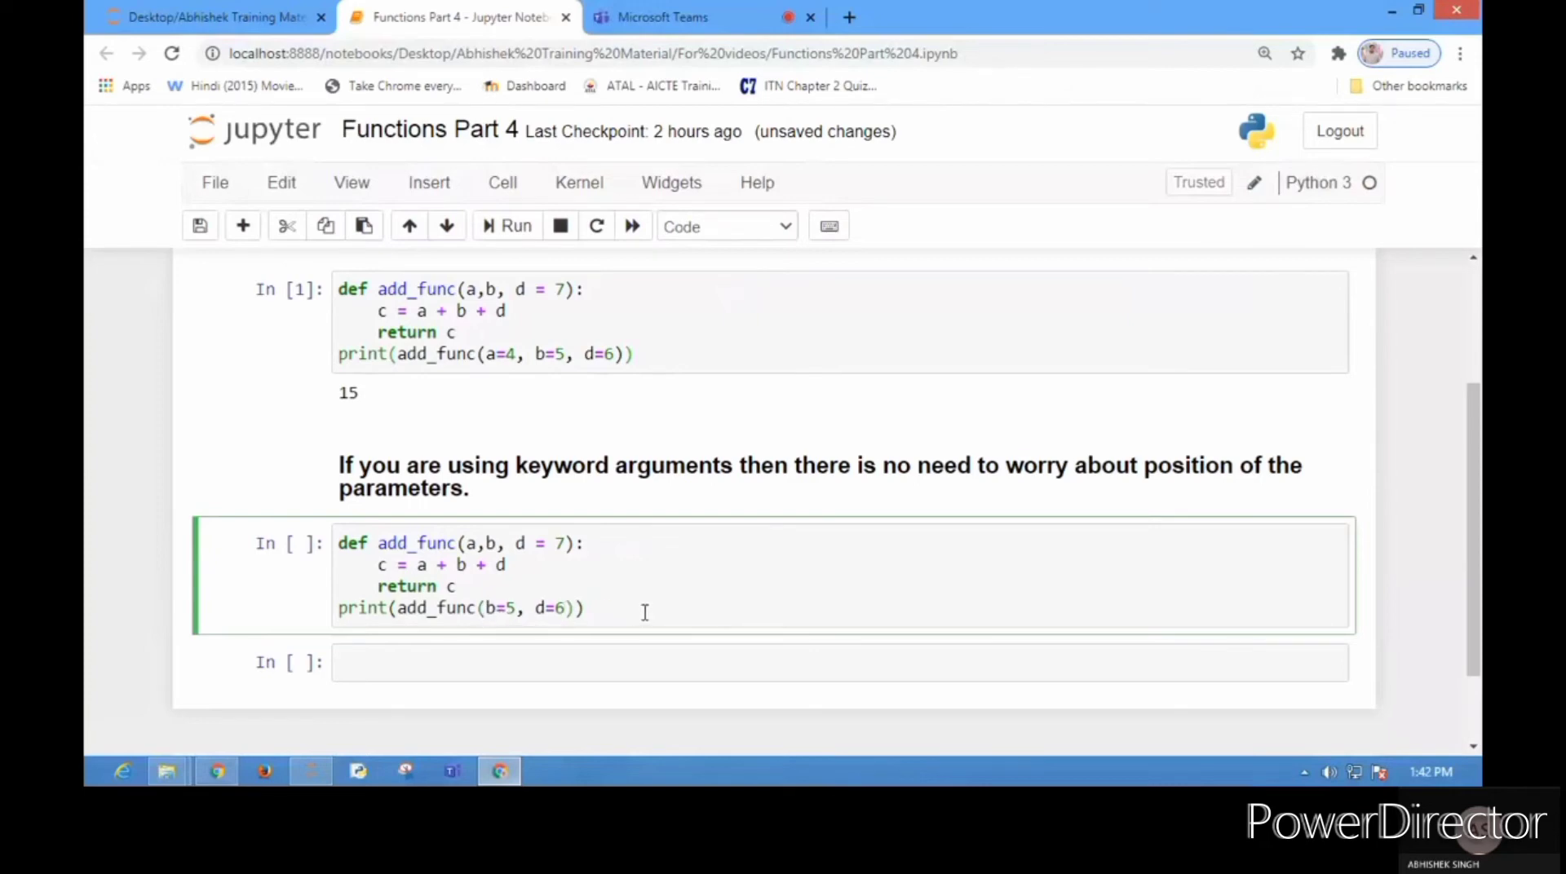
{"action": "type", "text": ", a"}
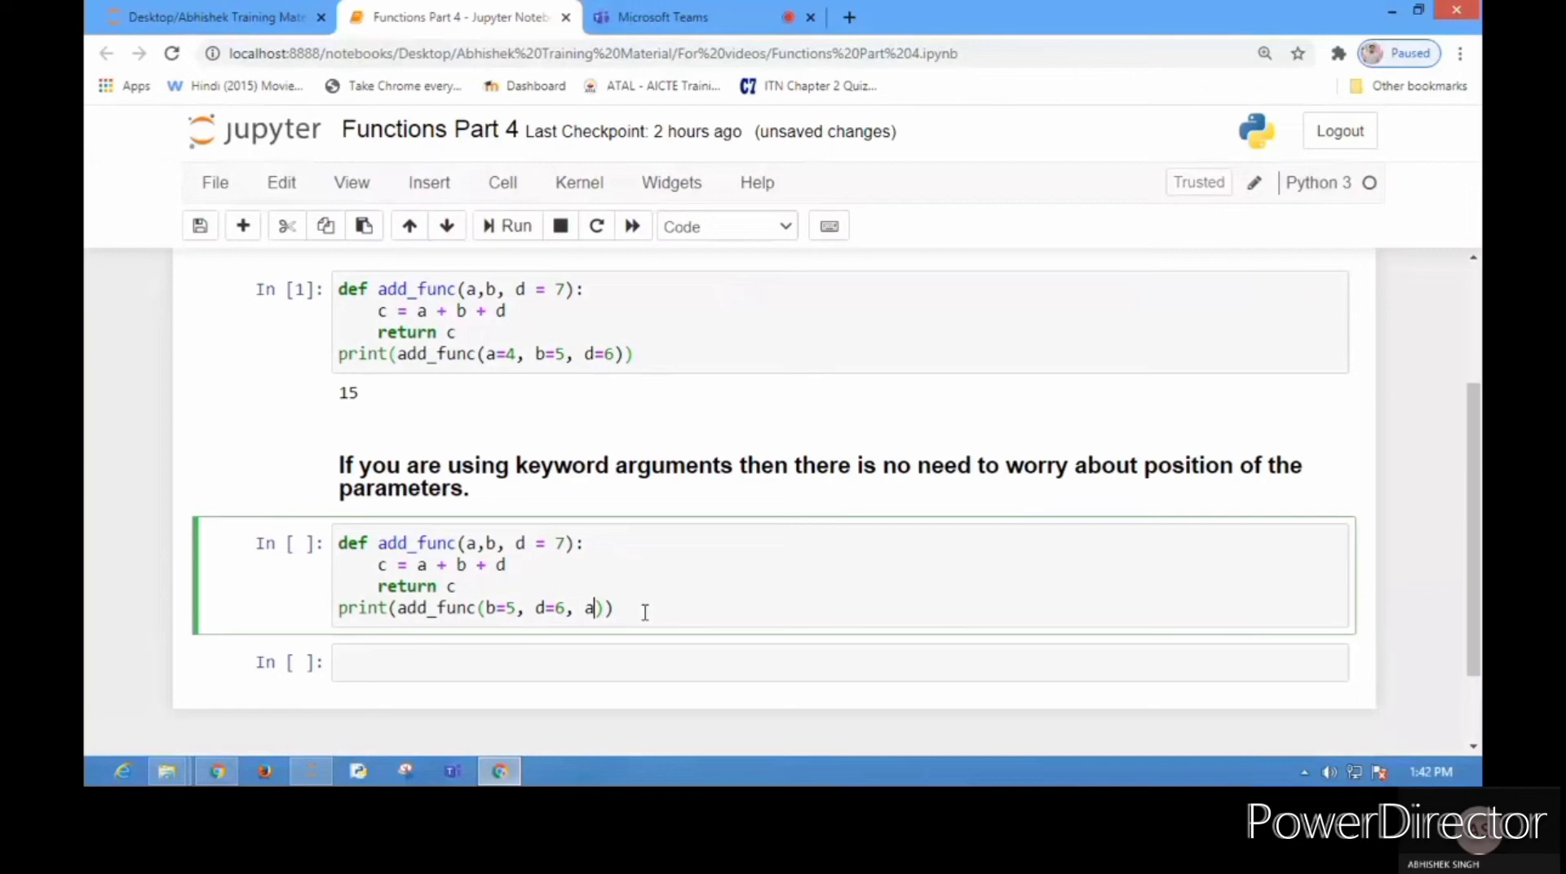
{"action": "type", "text": "=4"}
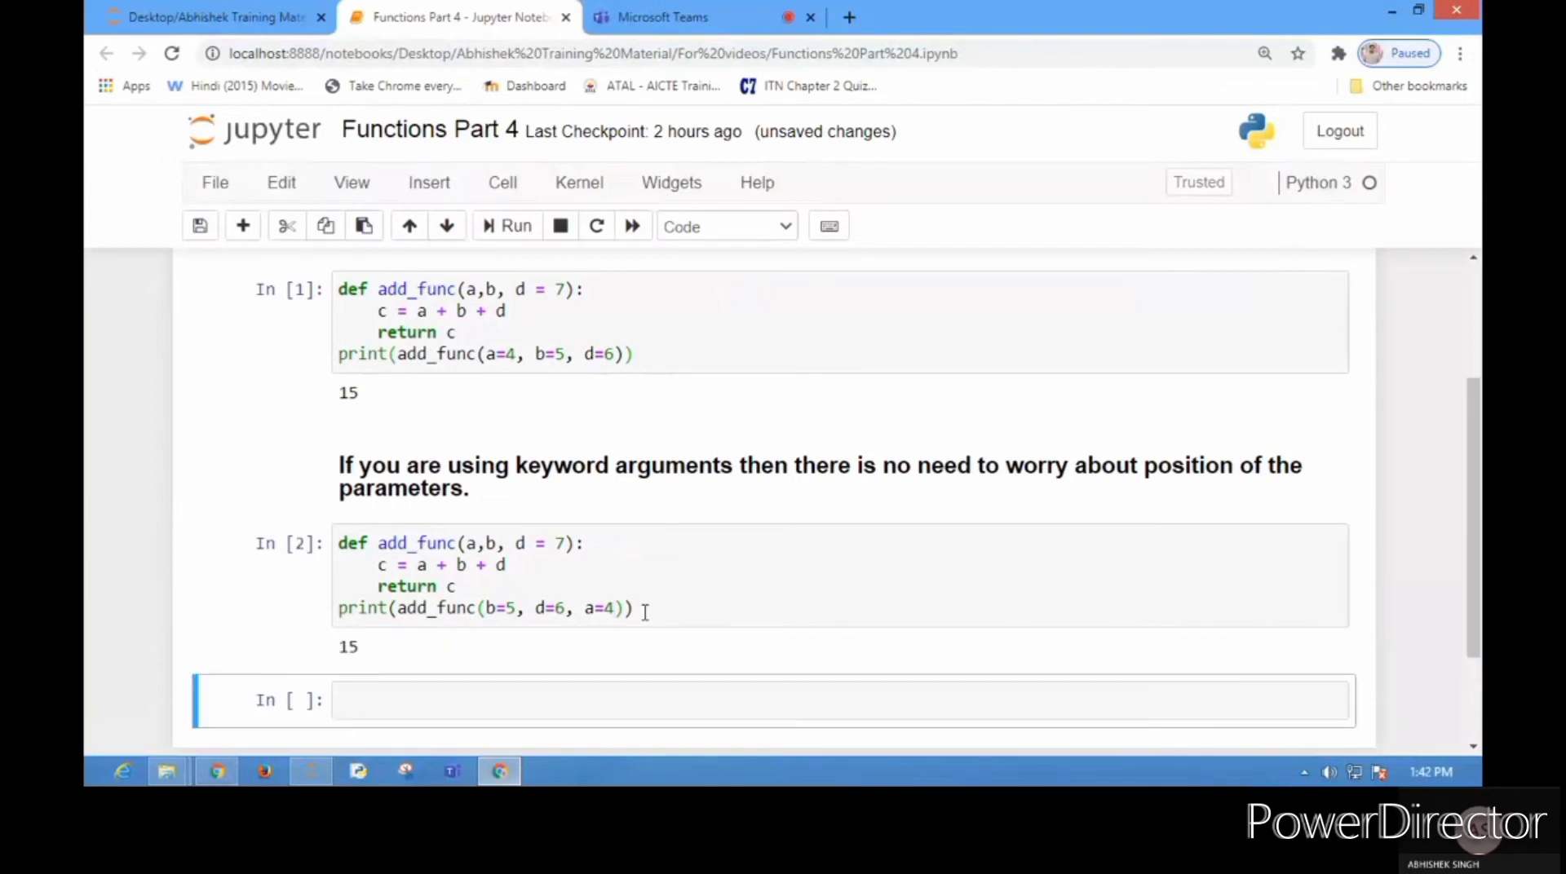
{"action": "mouse_move", "coordinate": [605, 589]}
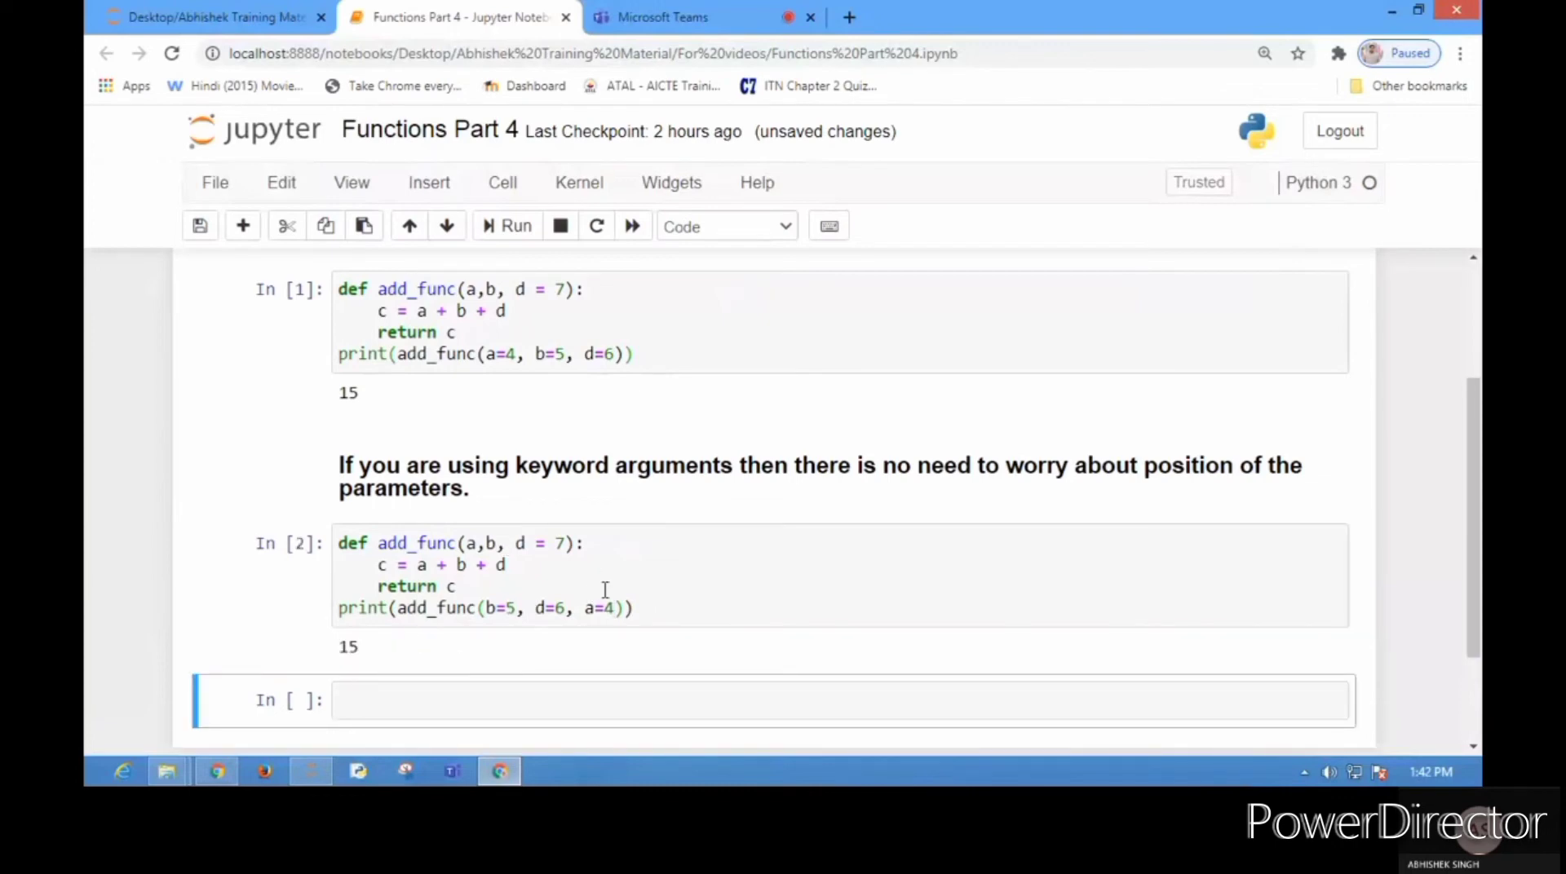
{"action": "mouse_move", "coordinate": [608, 577]}
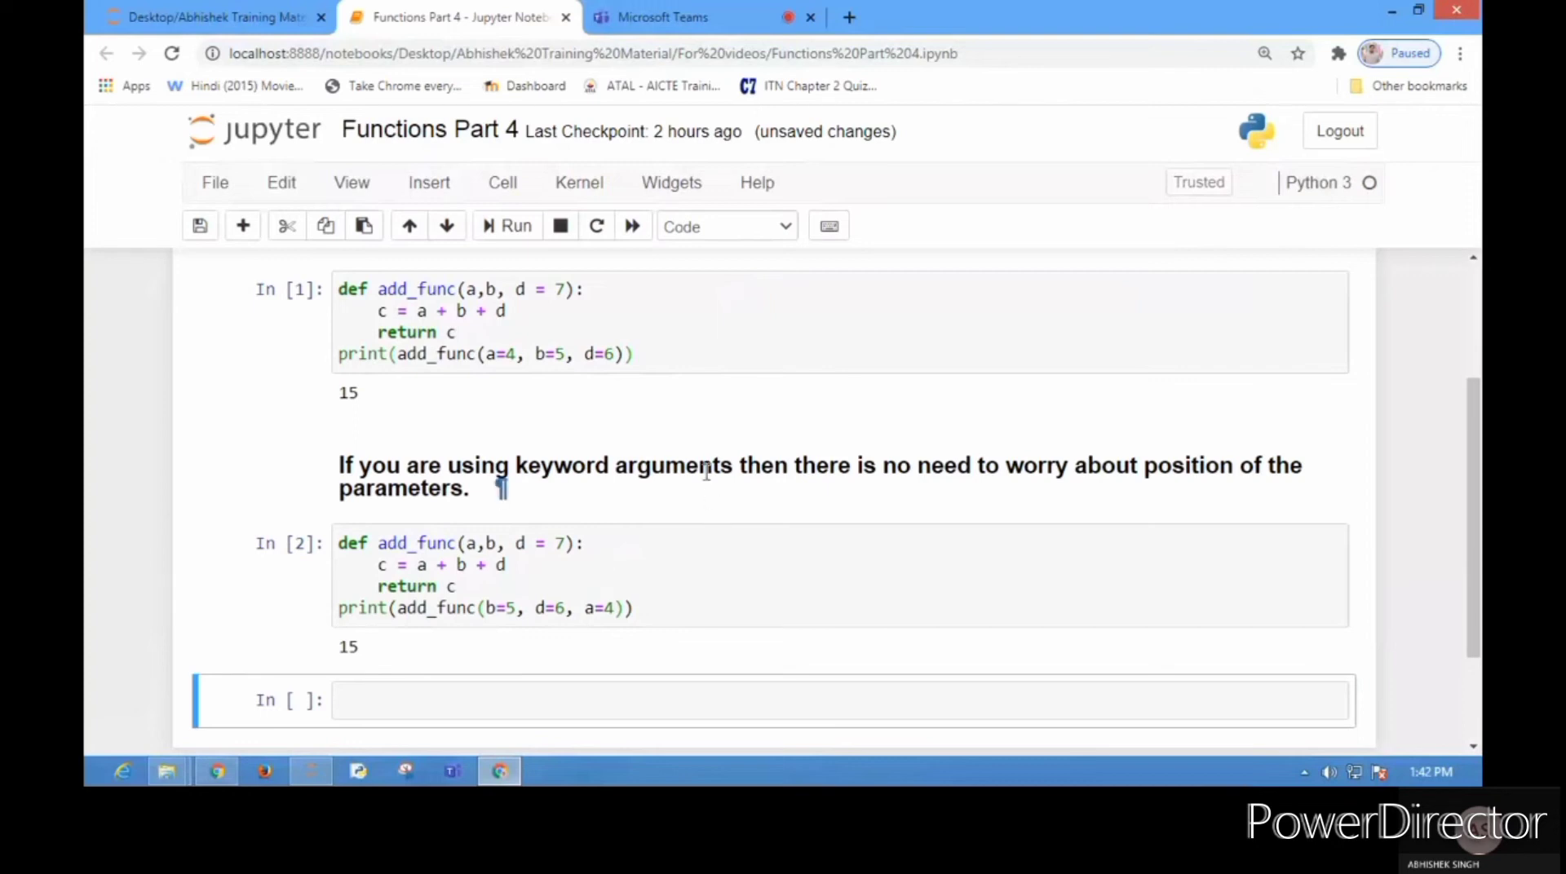
{"action": "mouse_move", "coordinate": [782, 597]}
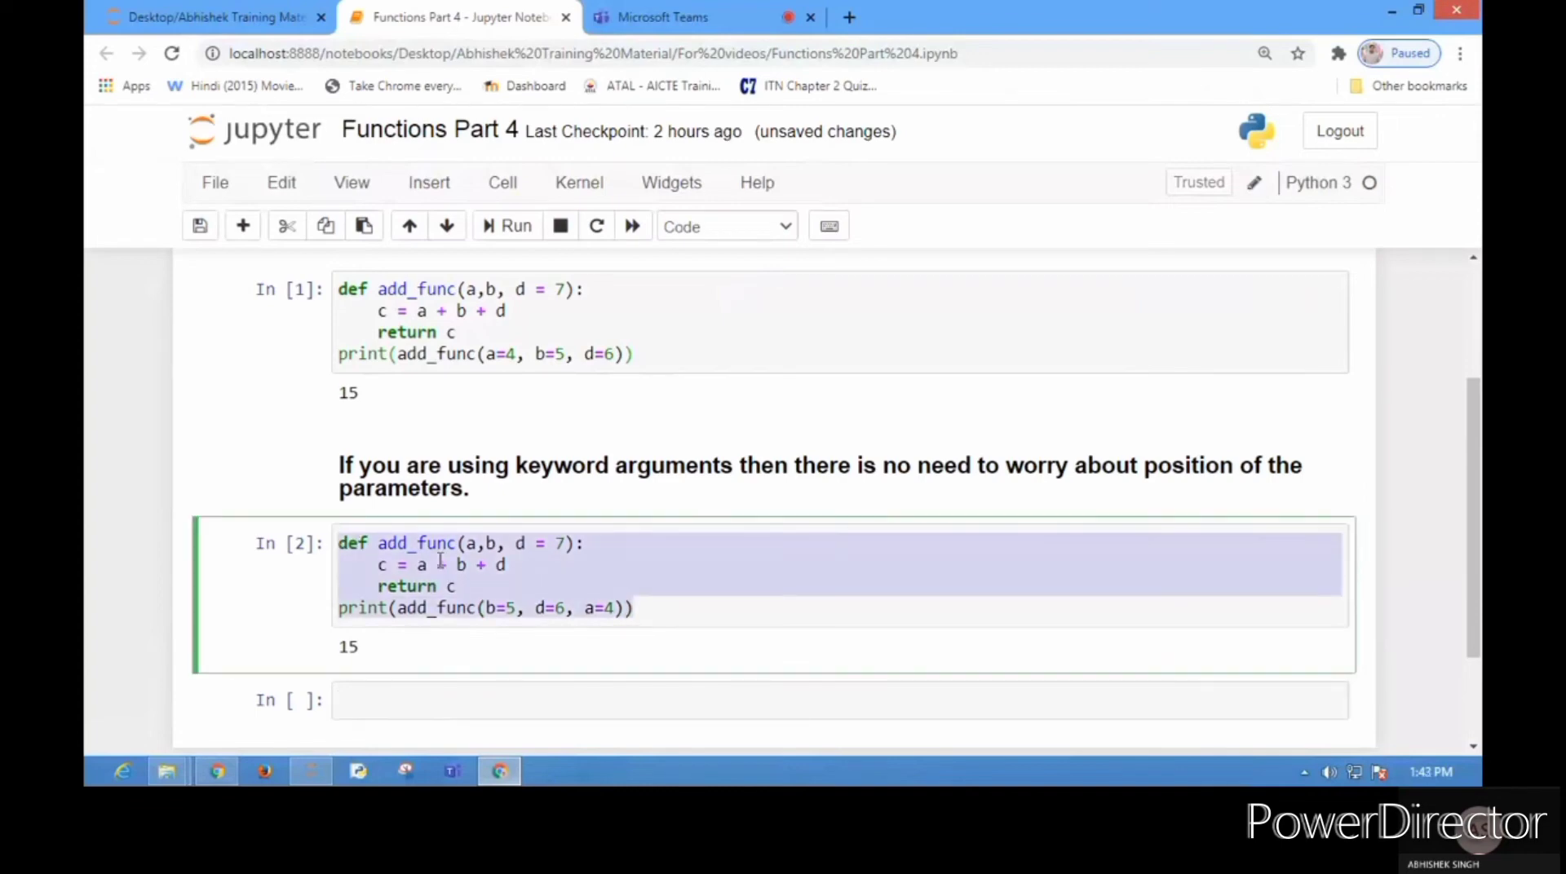
- Drop the first keyword, hit a TypeError, then fix the call to add_func(5, d=6, b=4)
{"action": "scroll", "scroll_direction": "down", "scroll_amount": 3}
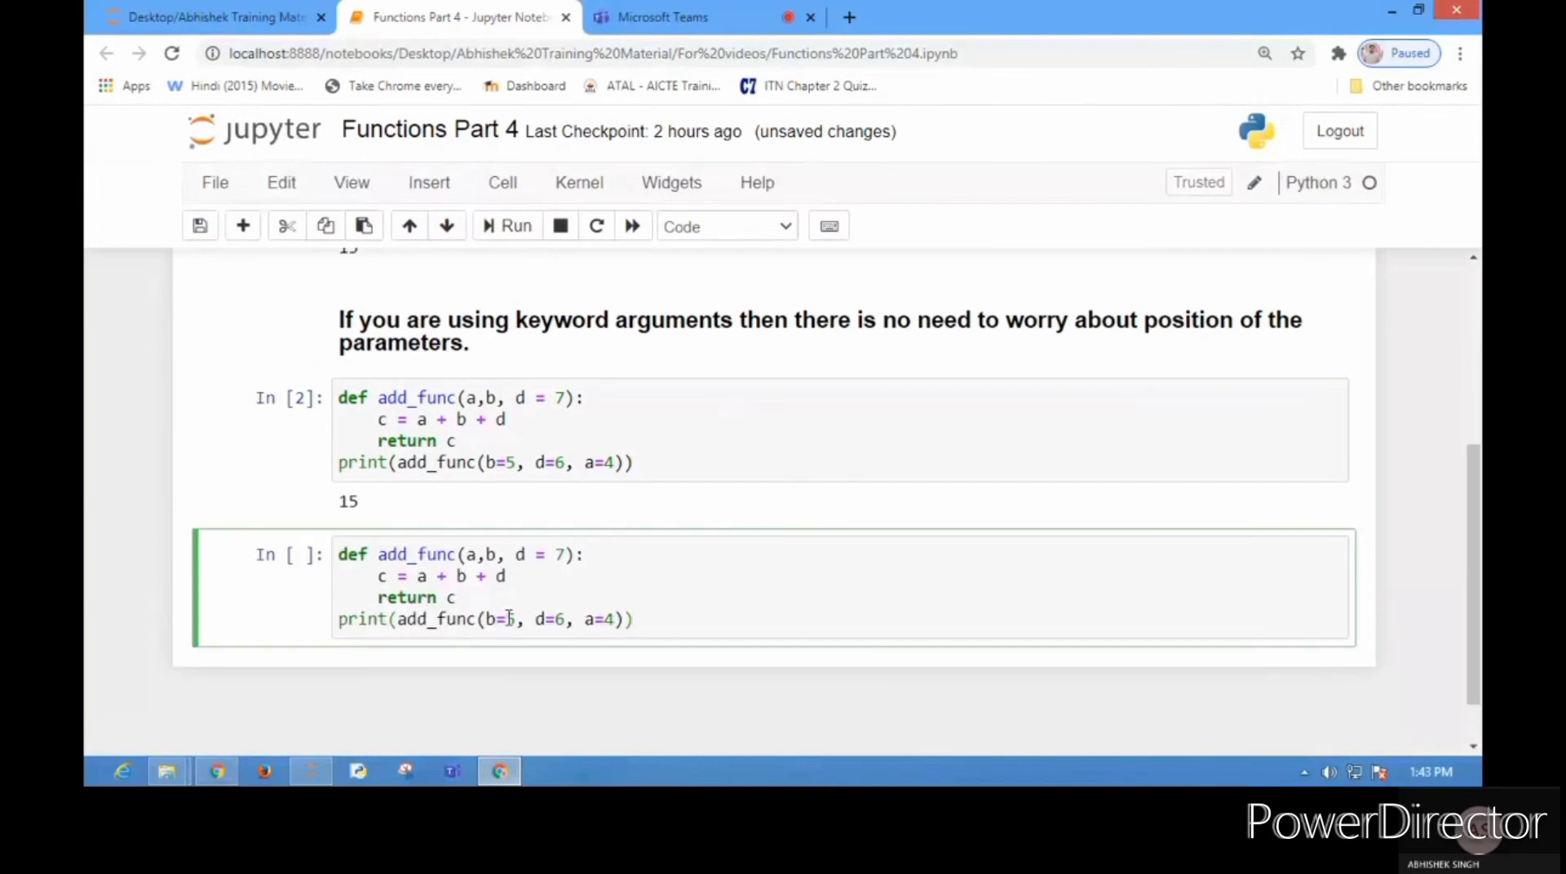
{"action": "key", "text": "Backspace"}
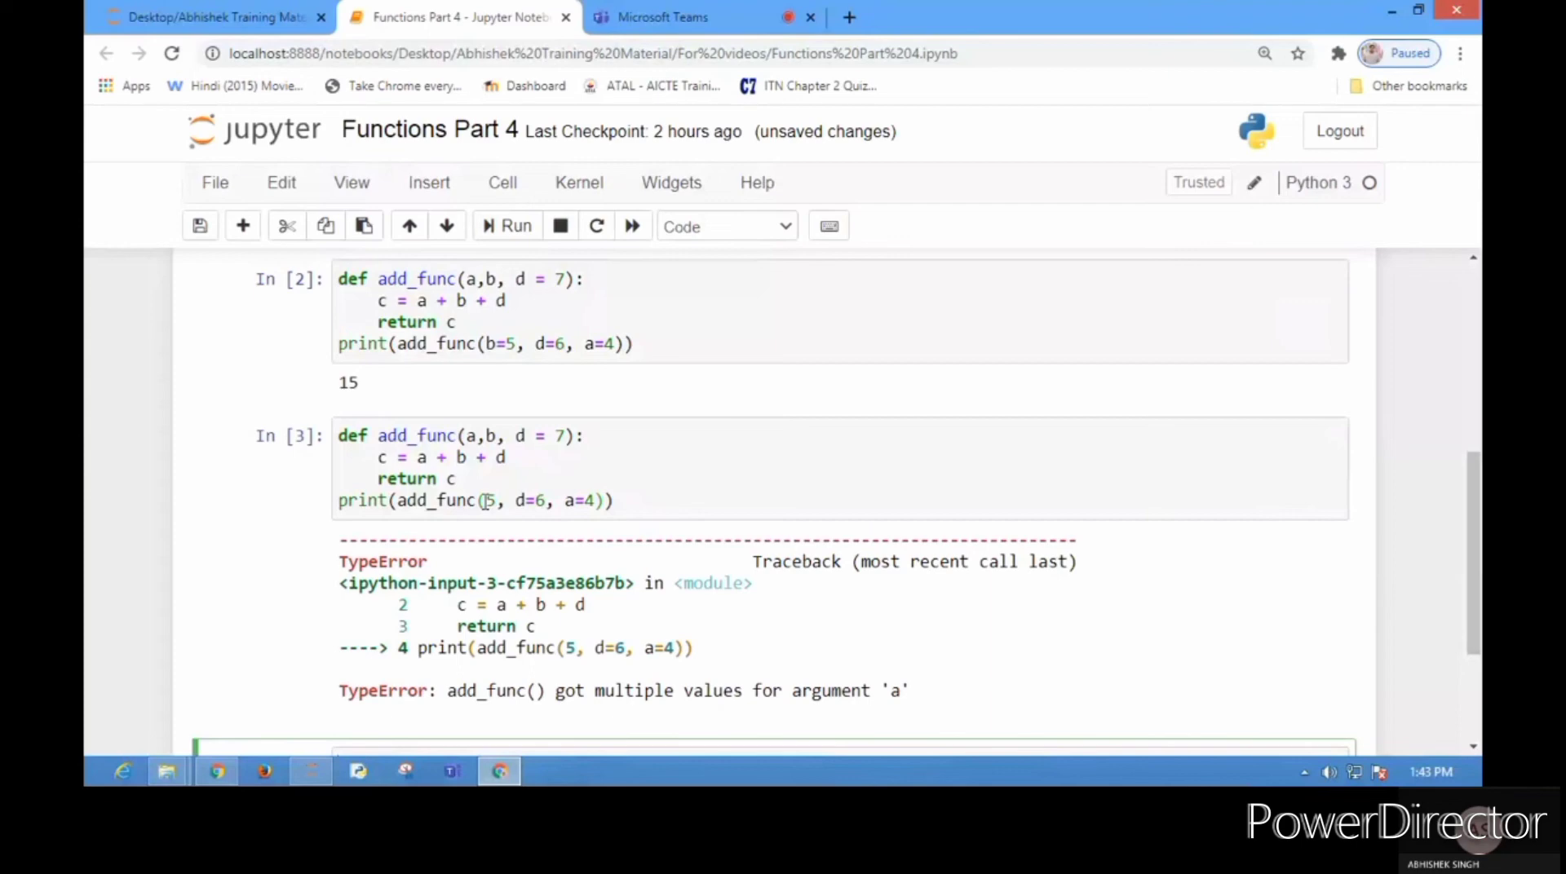
{"action": "left_click", "coordinate": [566, 500]}
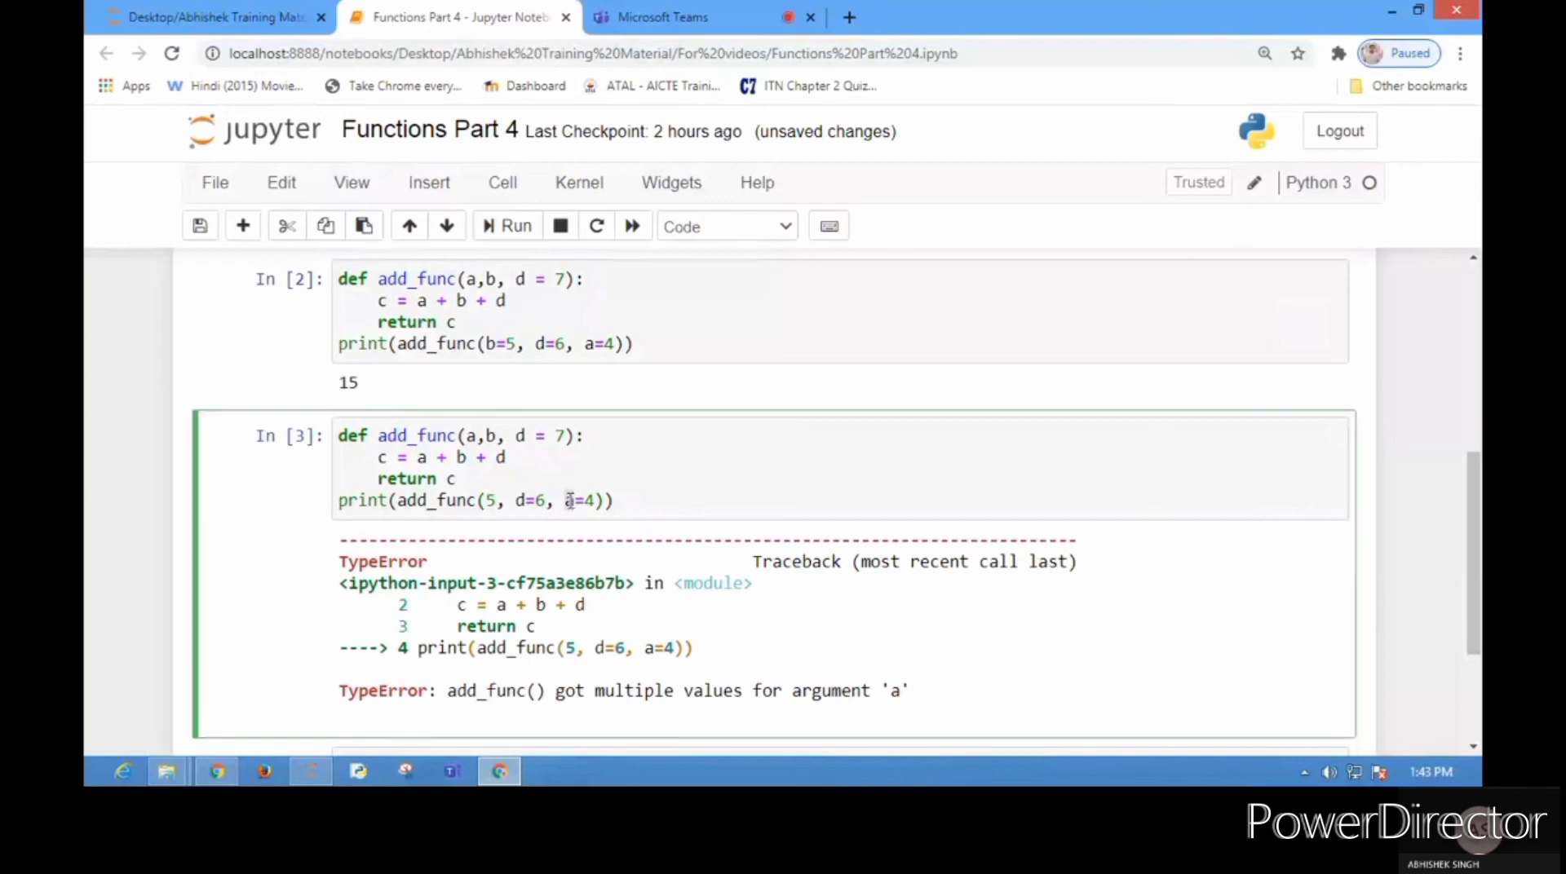
{"action": "left_click", "coordinate": [507, 226]}
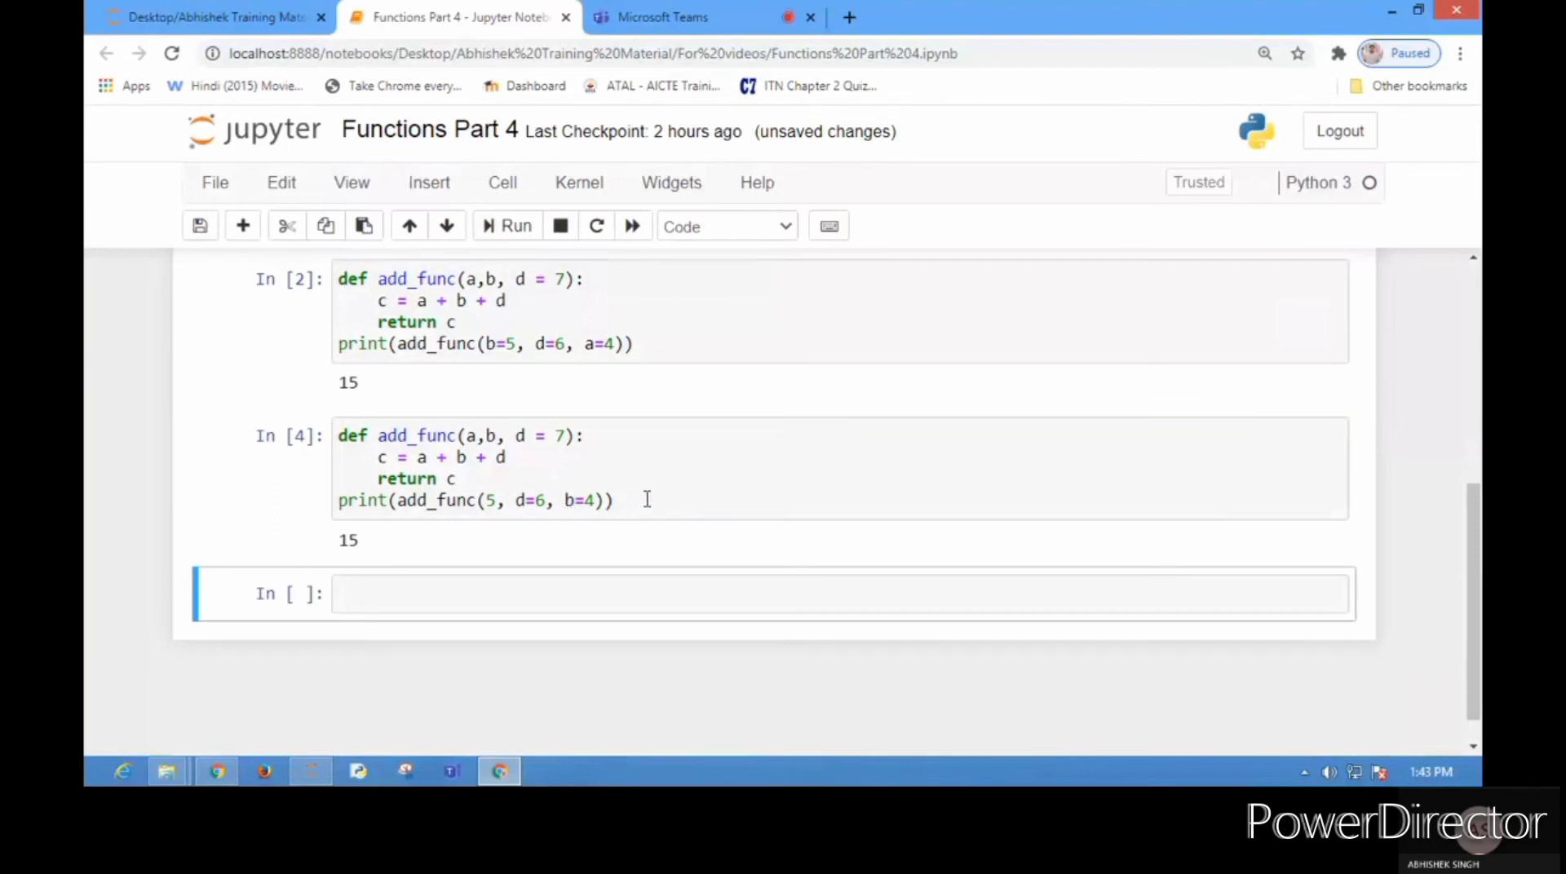
- Select the empty last cell and set its type to Markdown
{"action": "left_click", "coordinate": [574, 501]}
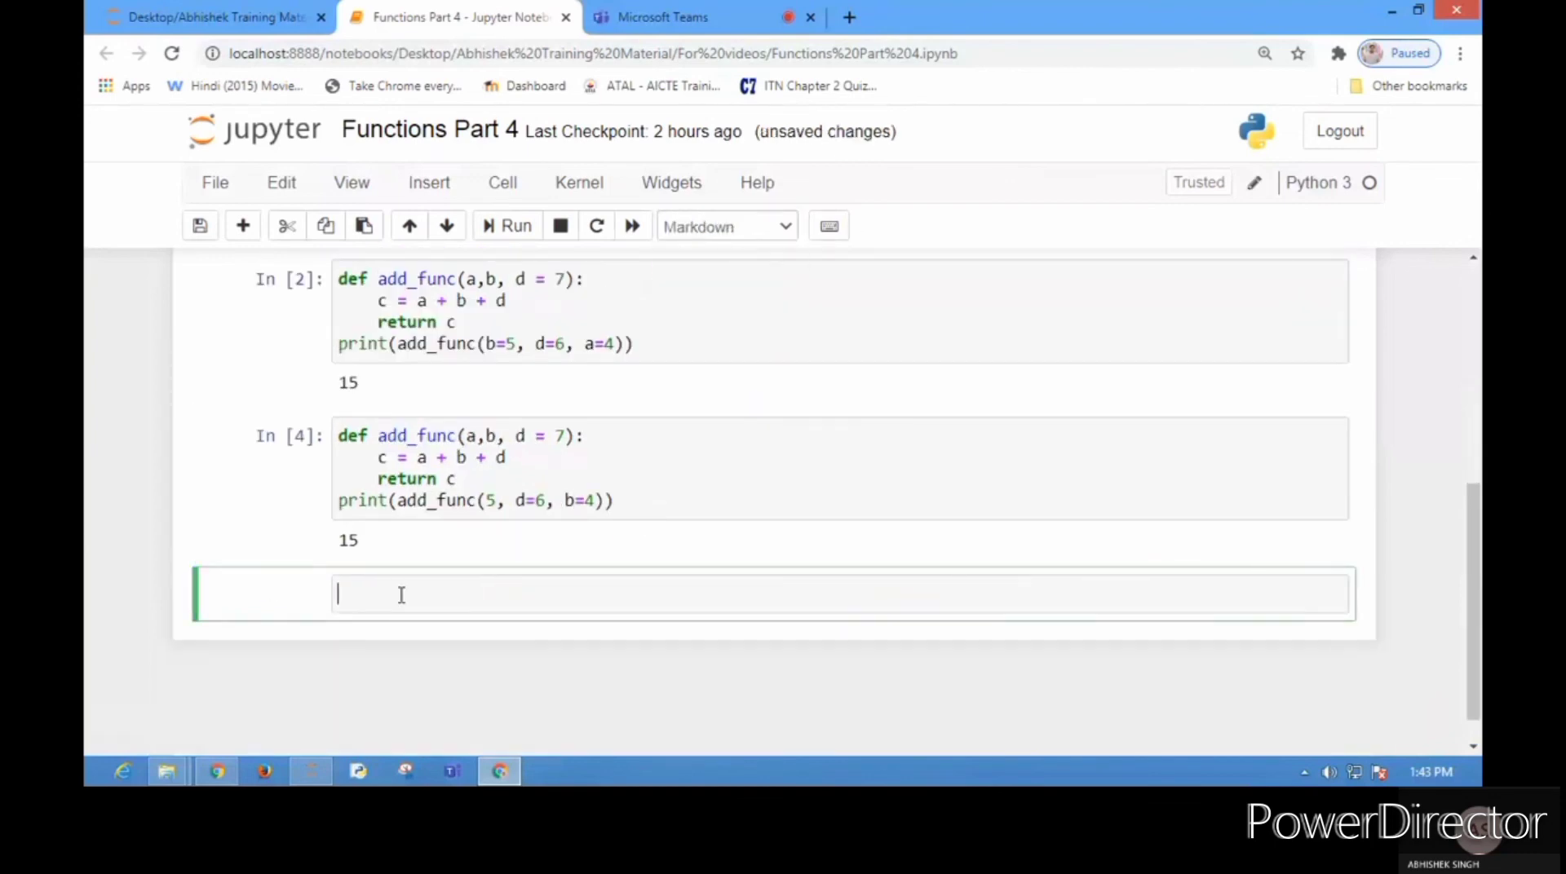
- Write the heading '### Thank You!' in the Markdown cell
{"action": "type", "text": "###"}
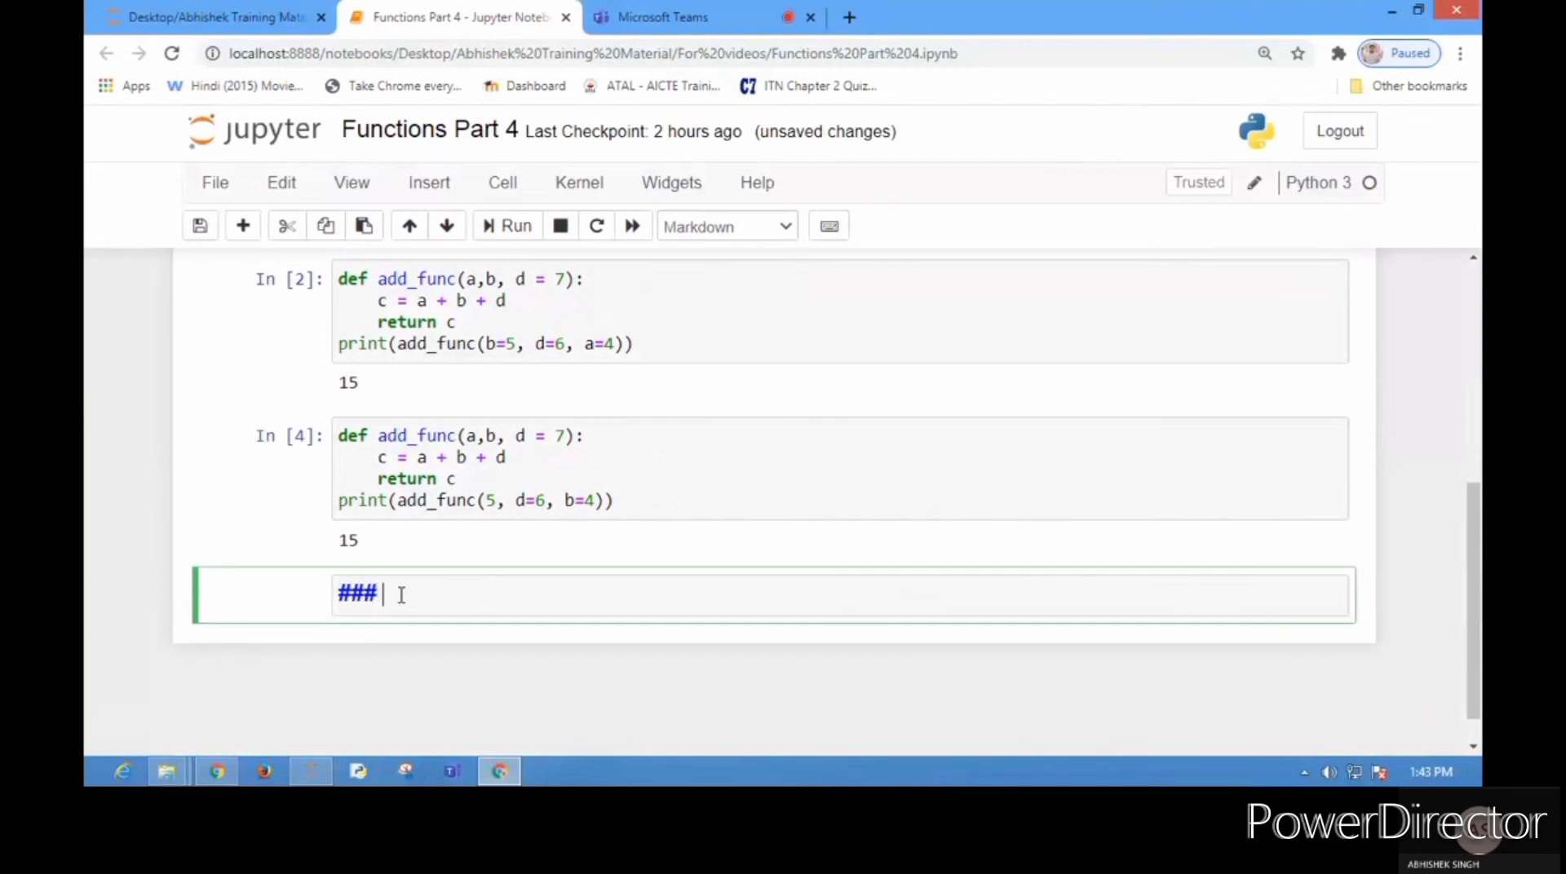
{"action": "type", "text": "Thank"}
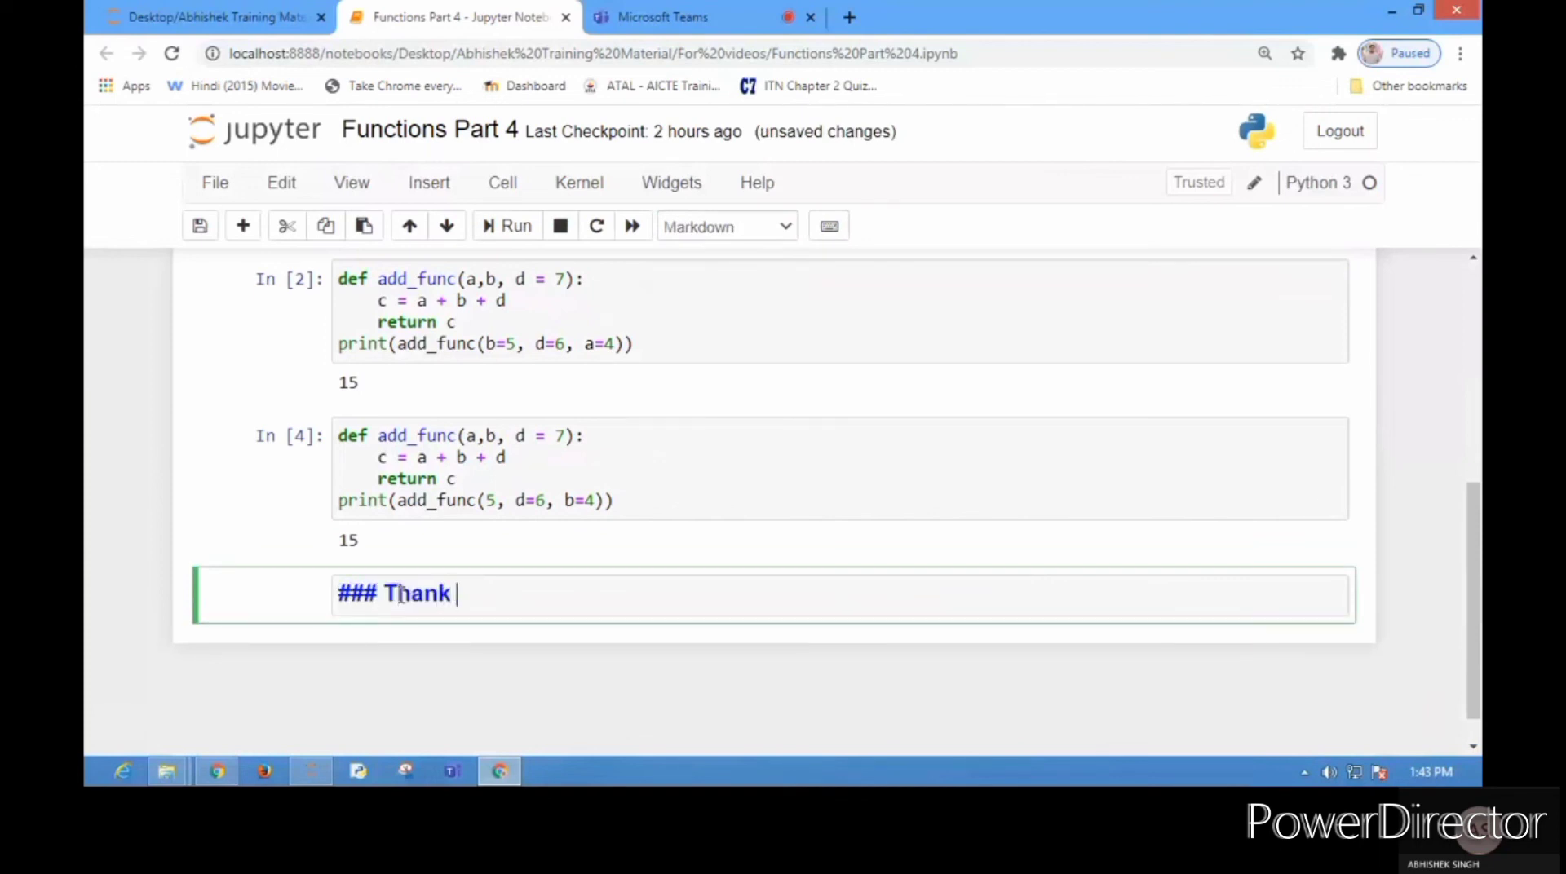
{"action": "type", "text": "You!"}
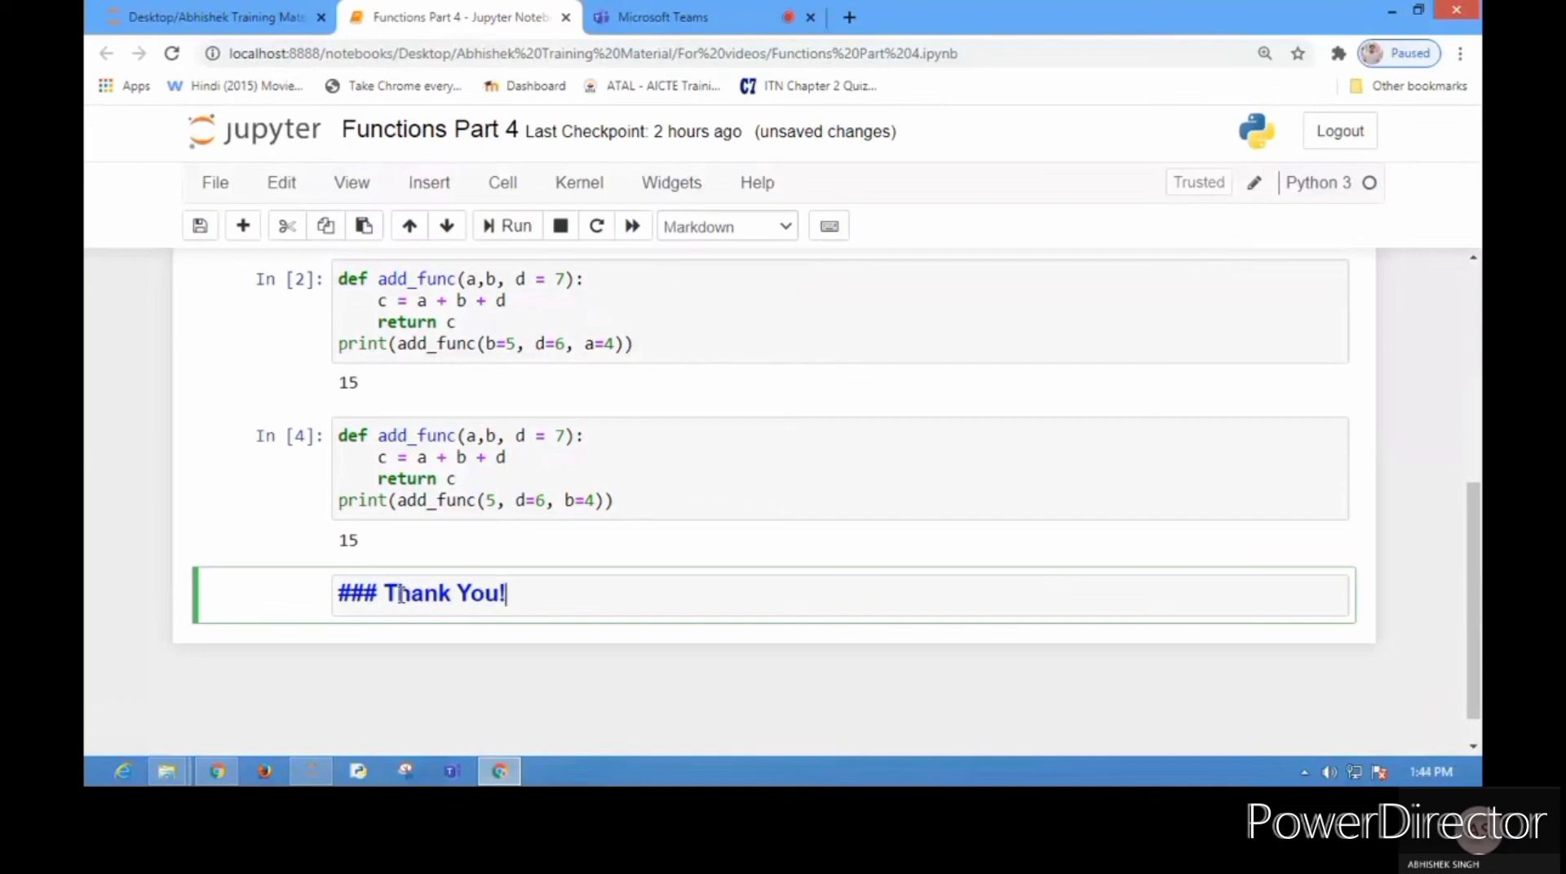